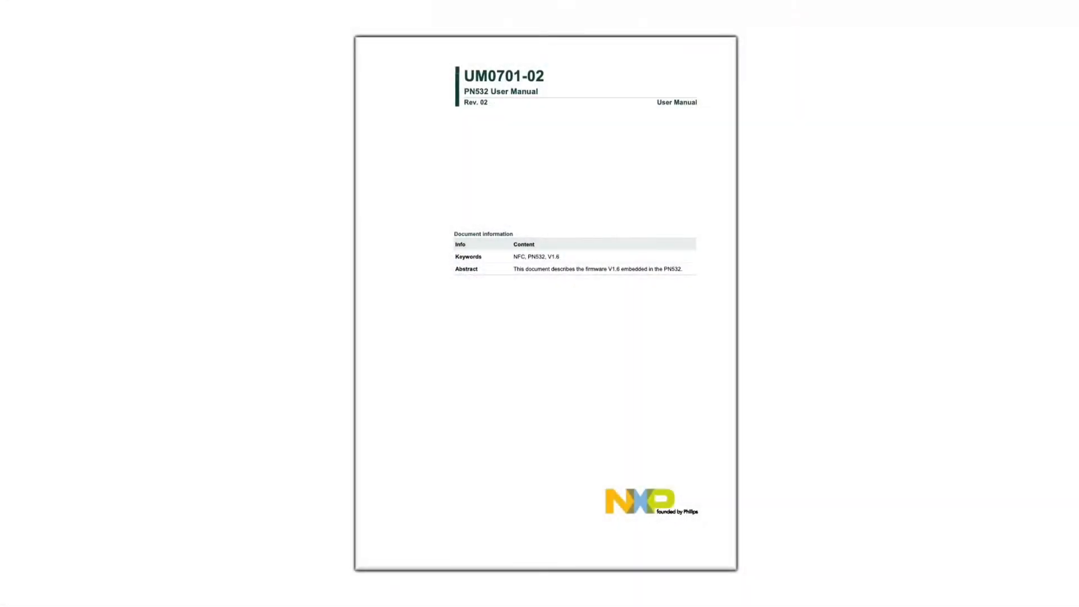
Scroll the PN532 manual down to section 6.2.1.1, the normal information frame and TFI values
scroll(down, 3)
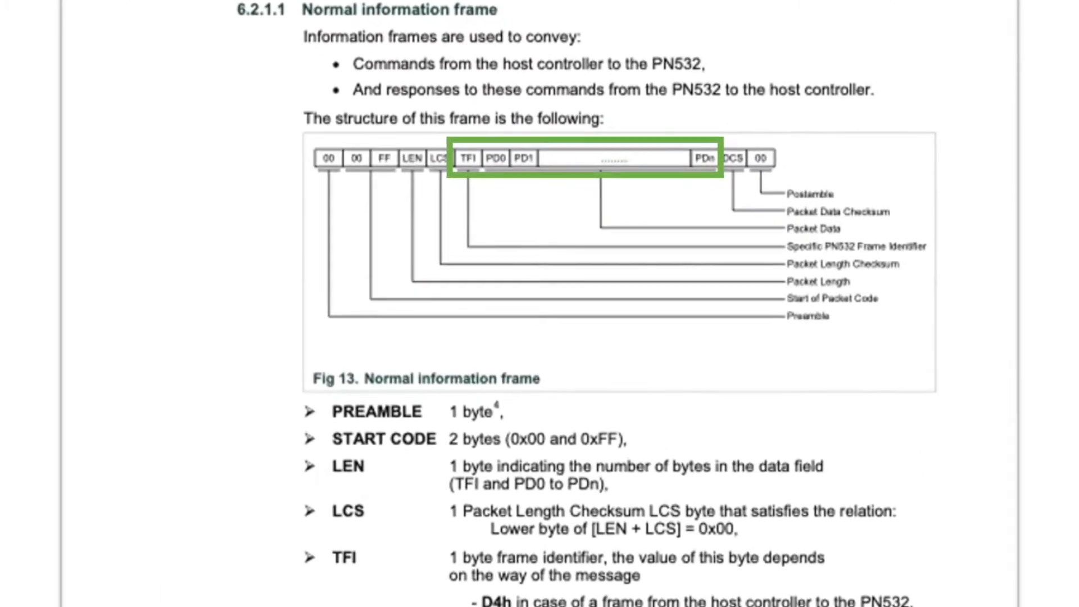
scroll(down, 3)
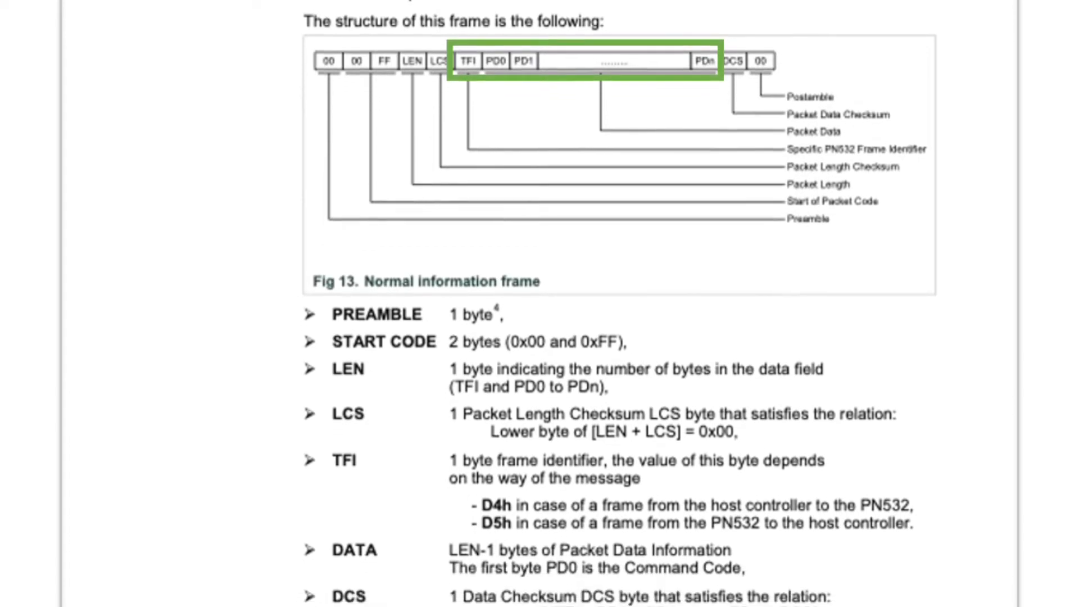
scroll(down, 3)
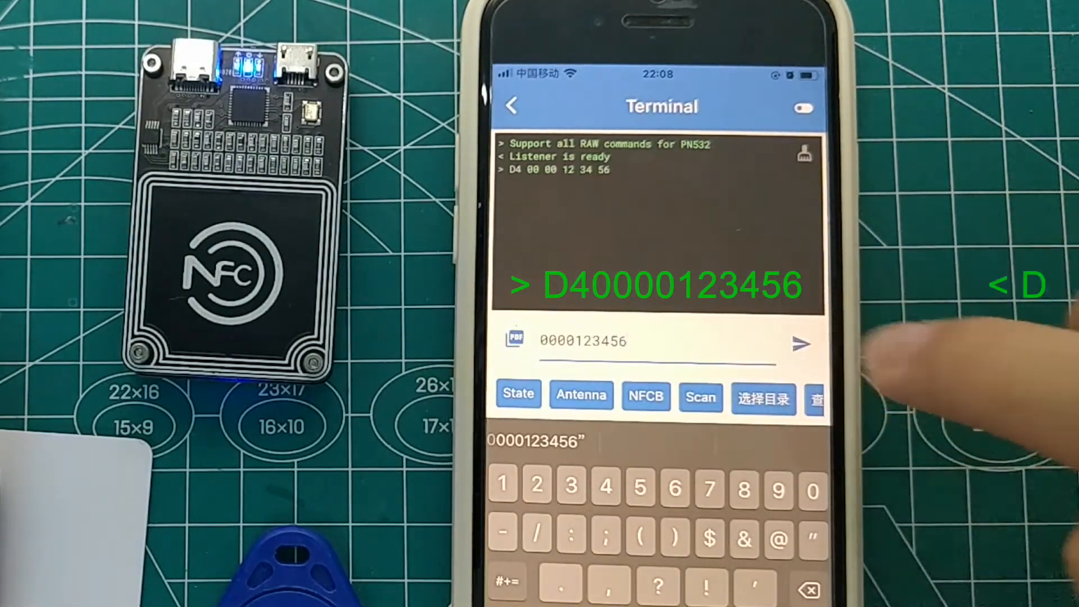
click(800, 344)
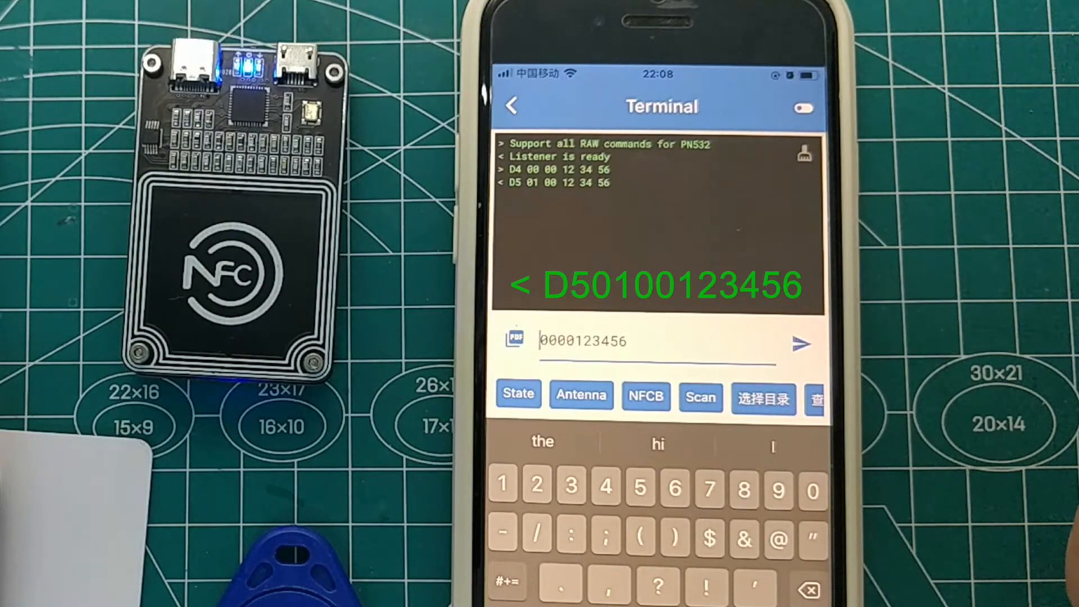
click(800, 344)
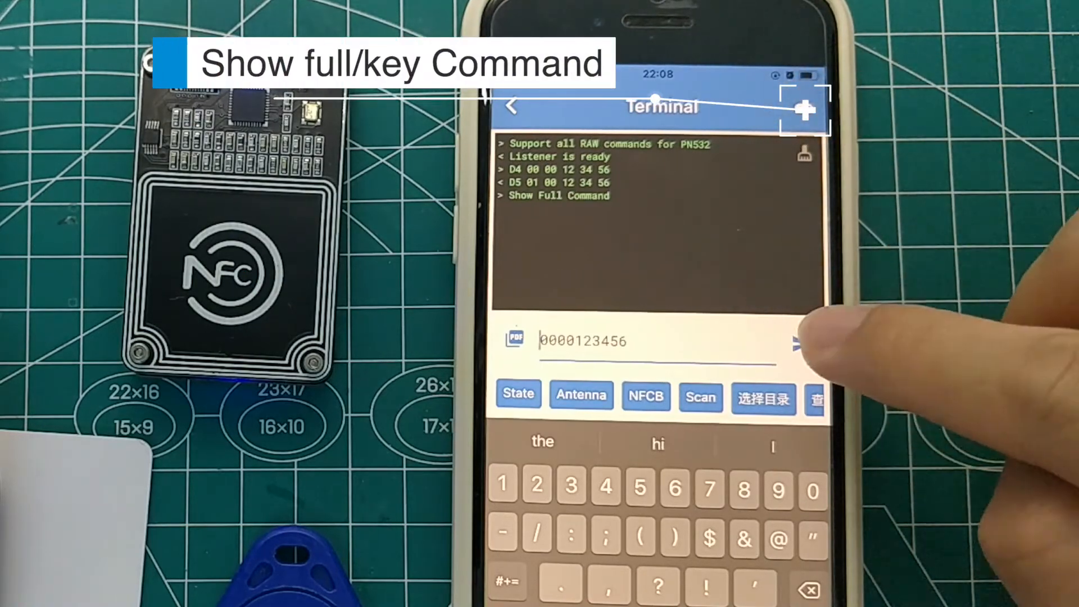